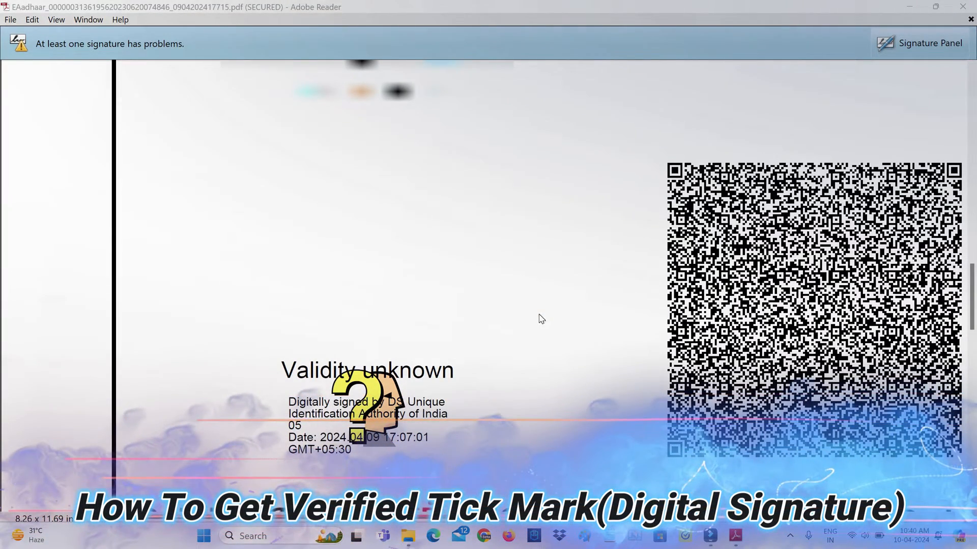
Step: Scroll down to the Aadhaar PDF's 'Validity unknown' signature box
scroll(down, 3)
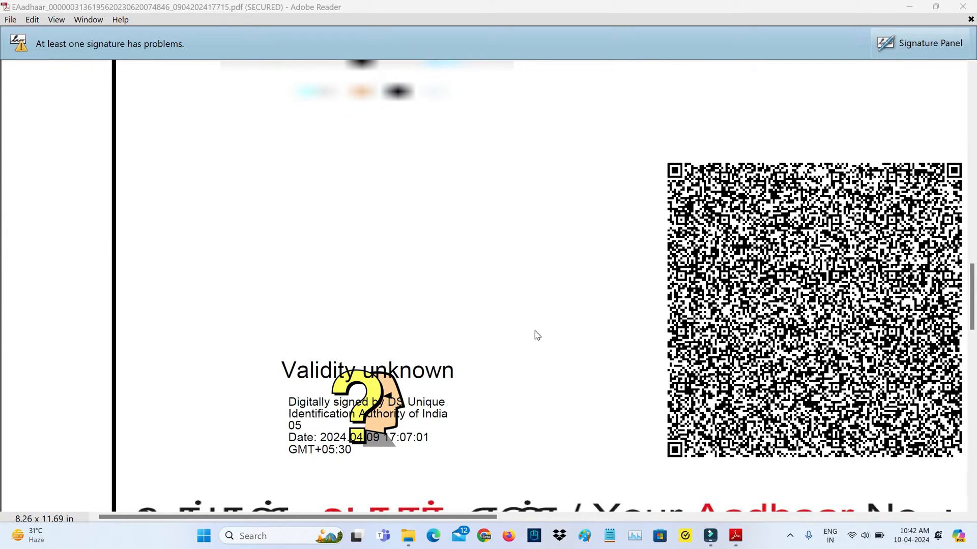
mouse_move(398, 411)
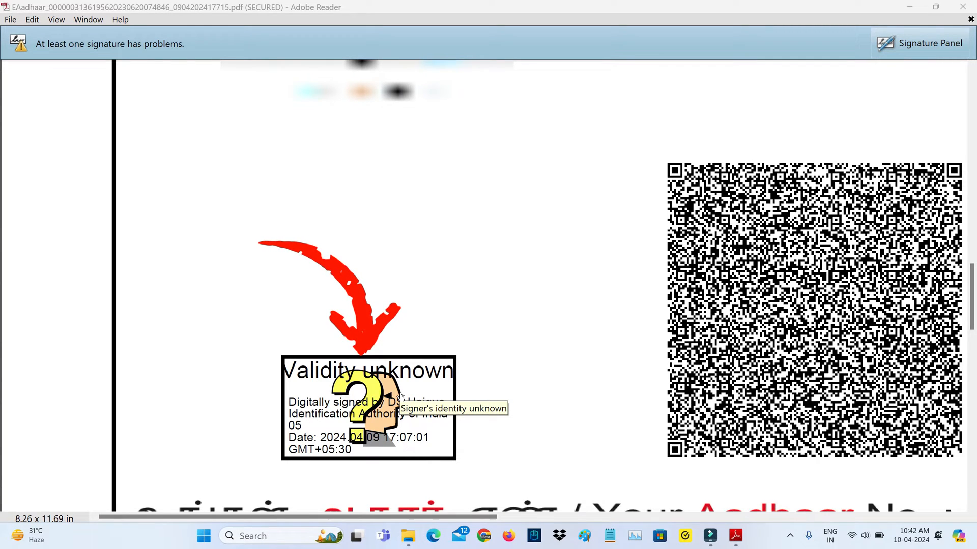
mouse_move(439, 386)
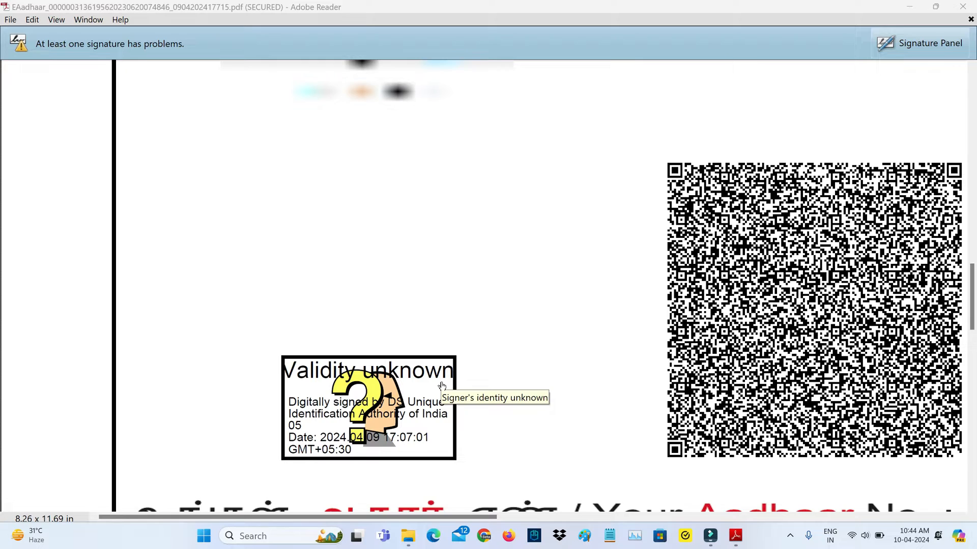
mouse_move(443, 385)
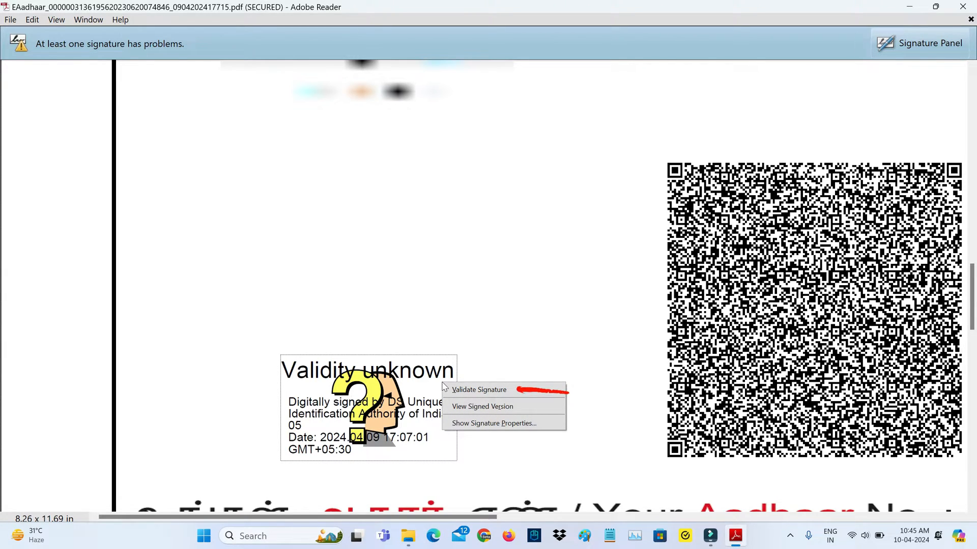
Step: Show the certificate of signer DS Unique Identification Authority of India 05 from the signature's properties
click(479, 389)
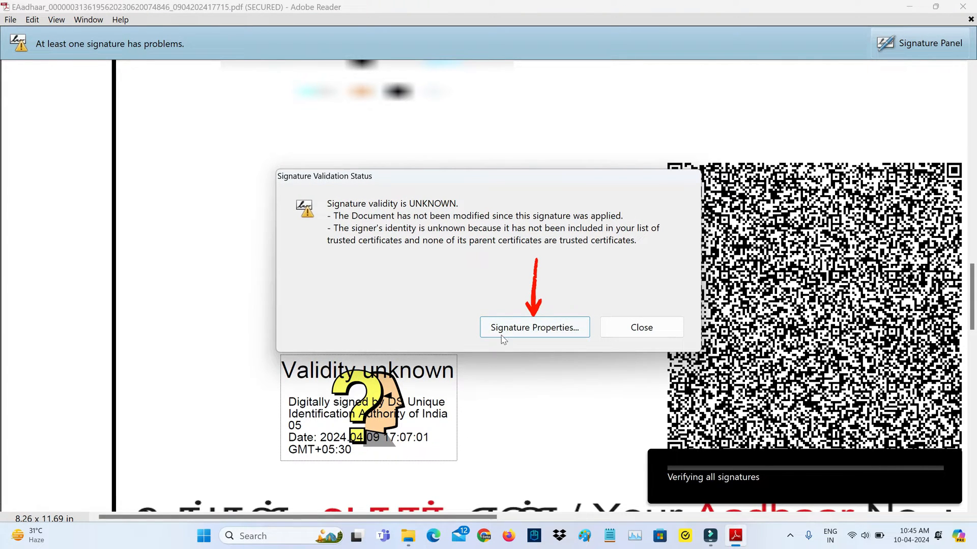
click(533, 327)
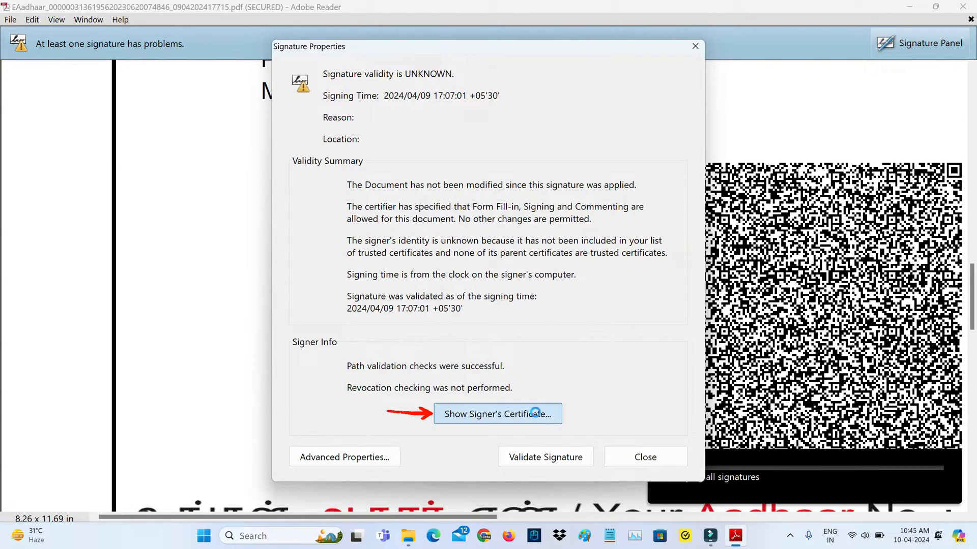
click(497, 414)
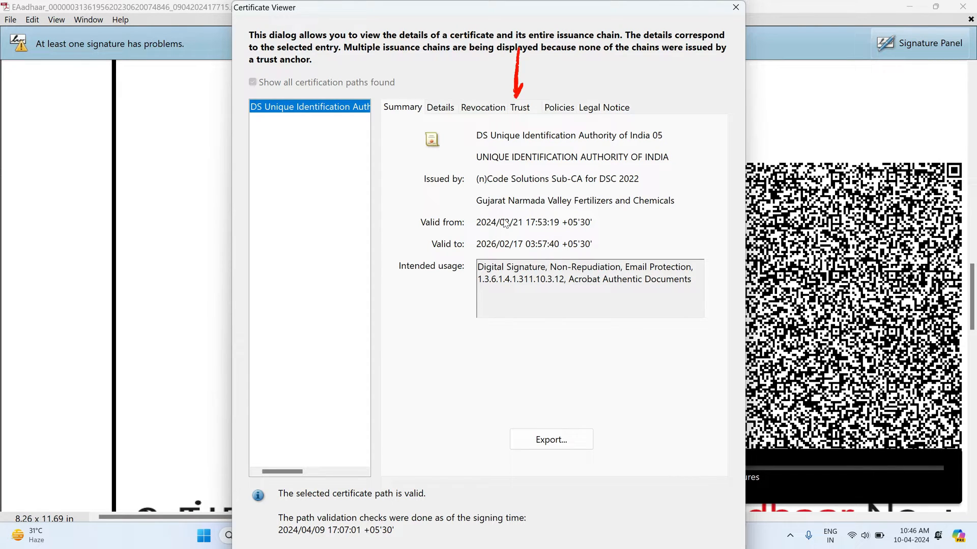
Step: Add the signer's certificate to Trusted Certificates from the Trust tab, accepting the Acrobat Security warning
click(519, 107)
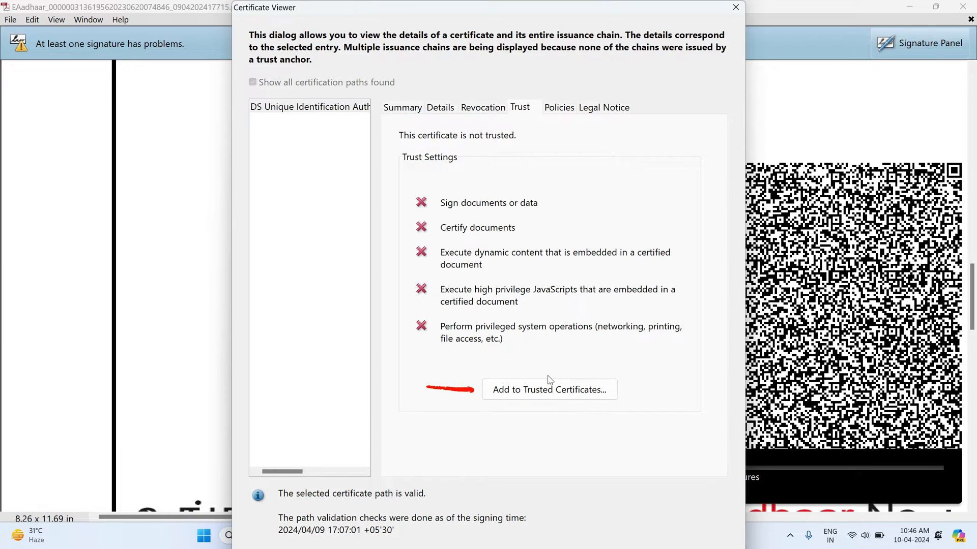
click(548, 390)
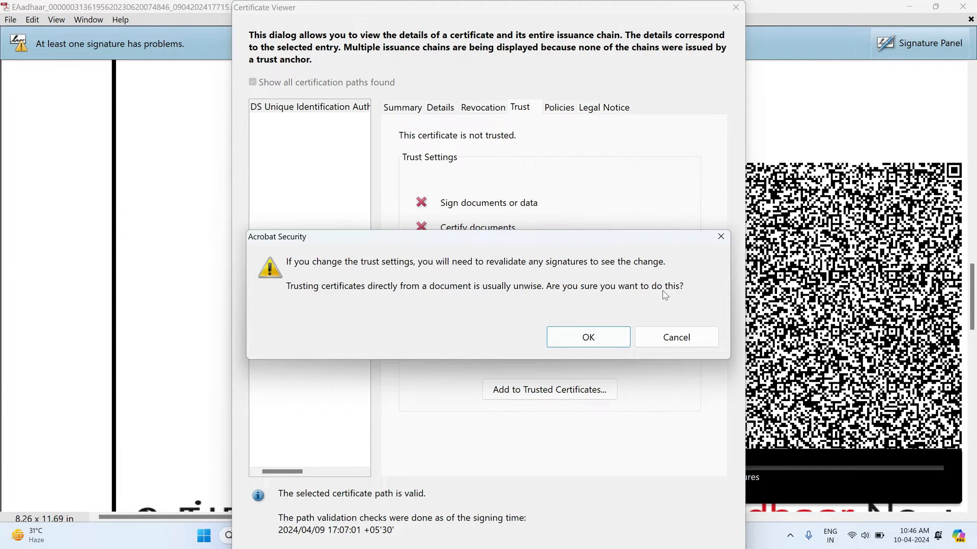
click(587, 337)
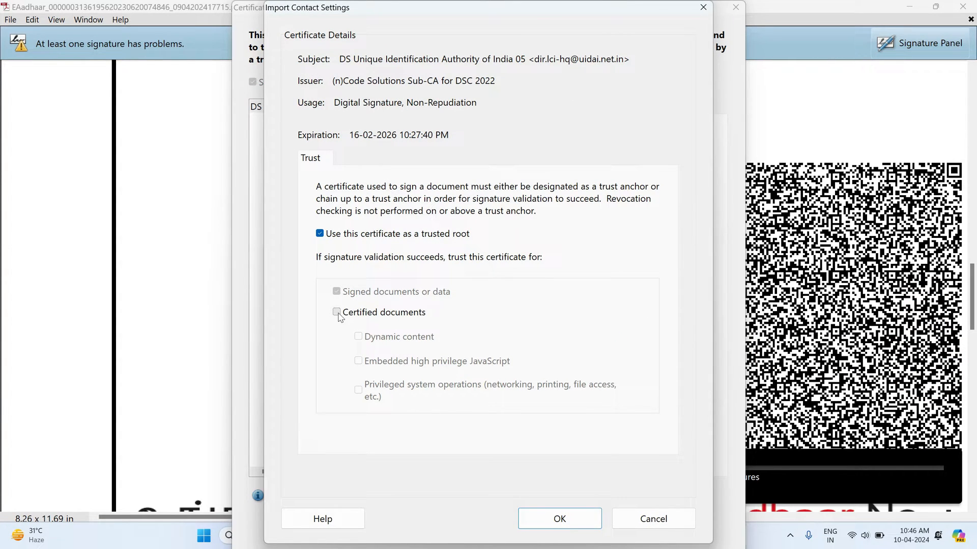
Step: Trust the certificate for certified documents, then revalidate the signature so it reports valid
click(336, 312)
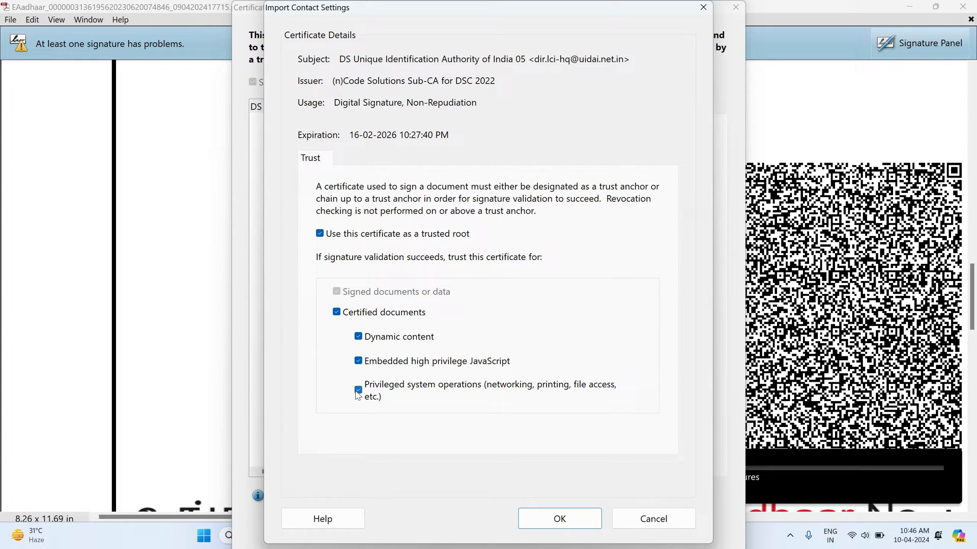
click(558, 519)
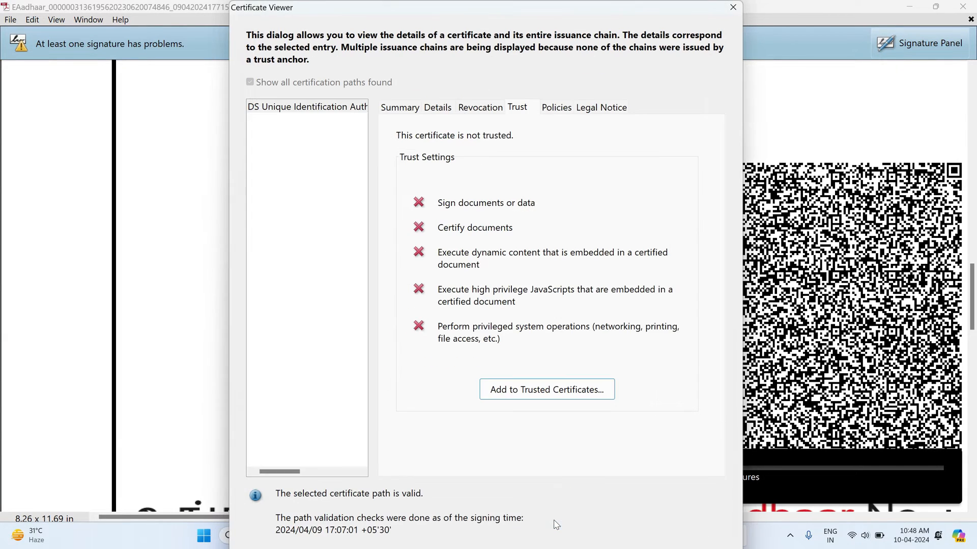
click(733, 7)
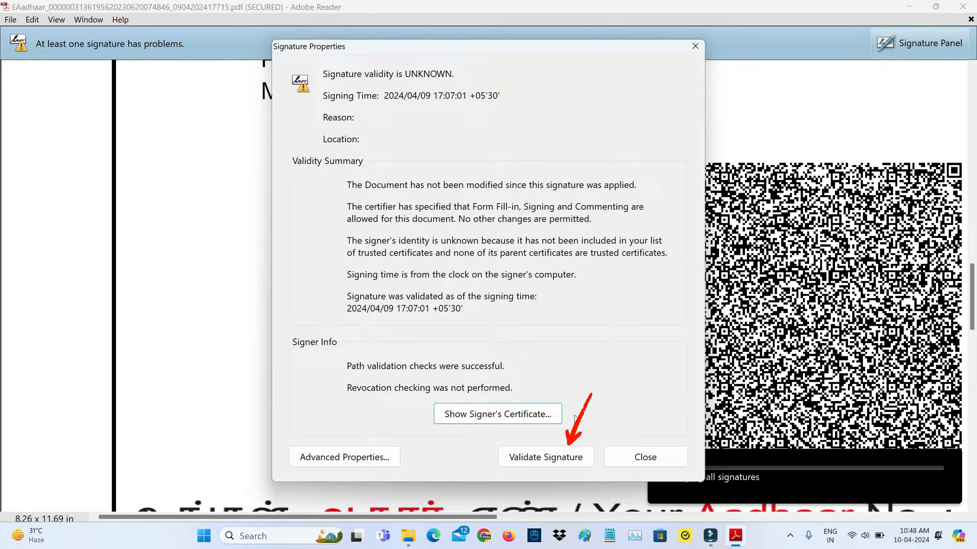
click(544, 457)
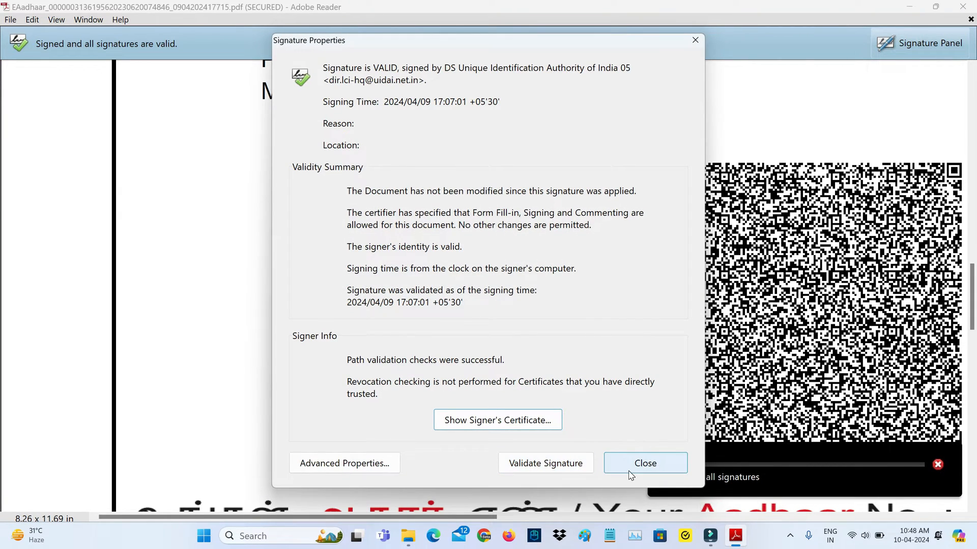
click(644, 463)
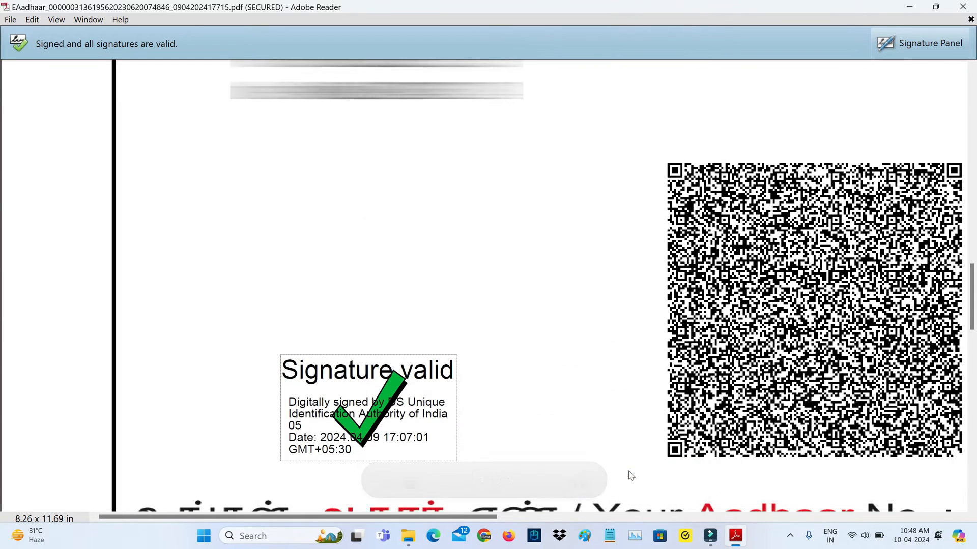